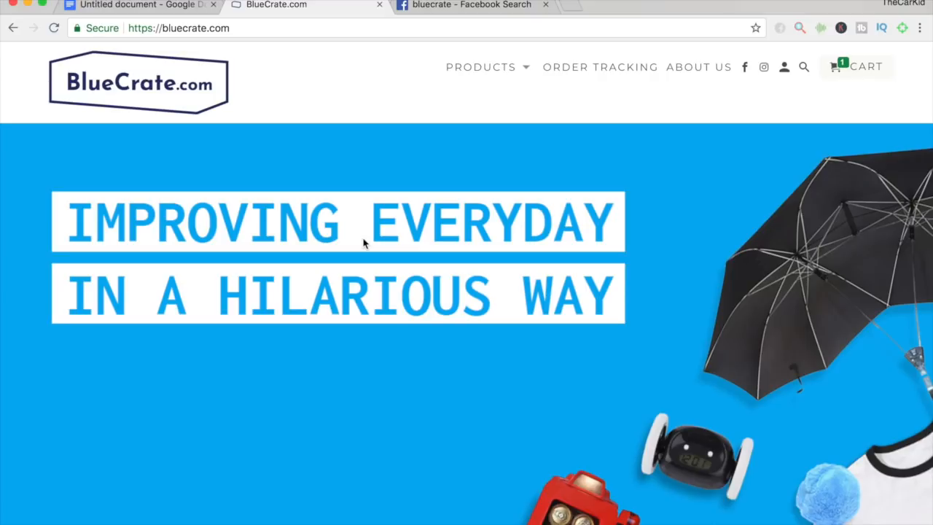
Scroll down the BlueCrate.com homepage to the best sellers section
scroll("down", 3)
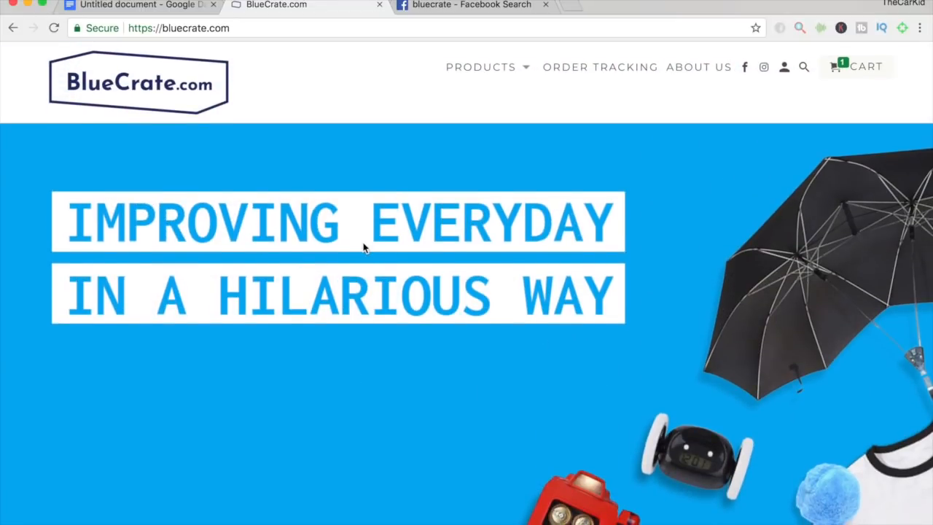
scroll("down", 3)
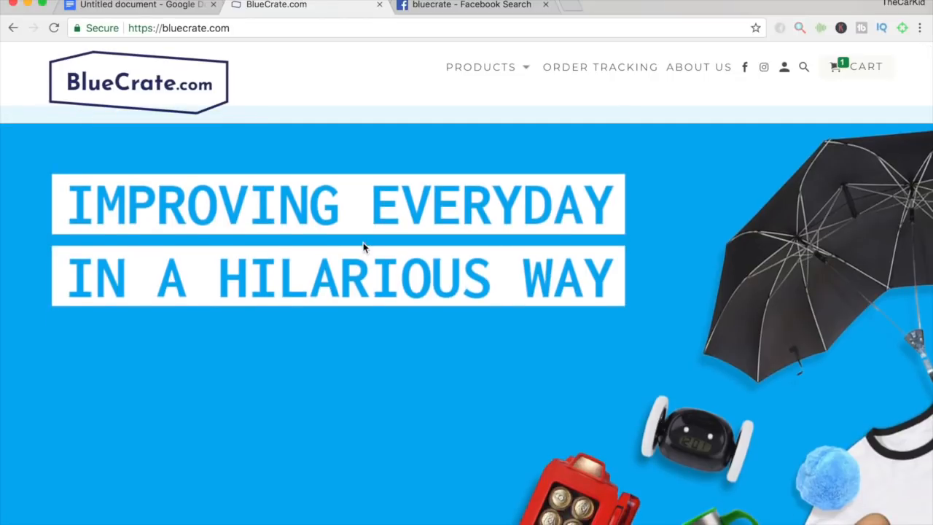
scroll("down", 3)
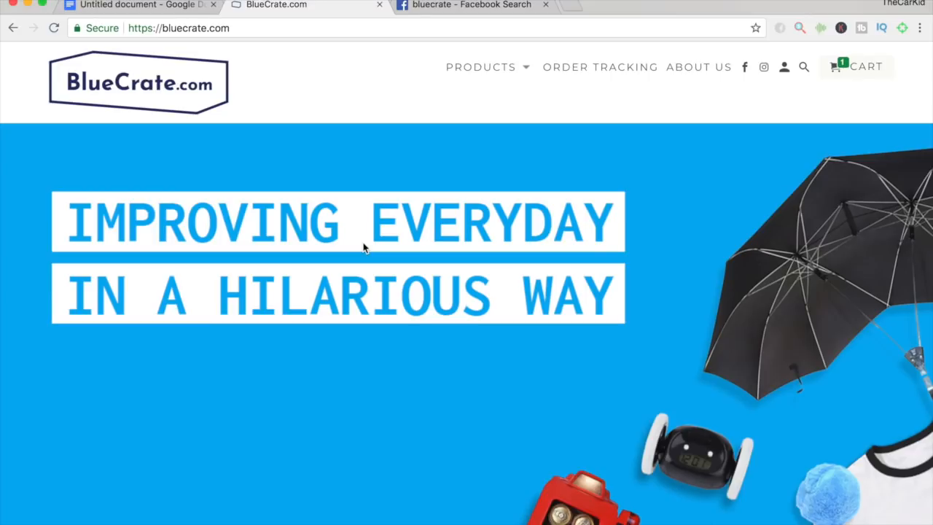
mouse_move(340, 307)
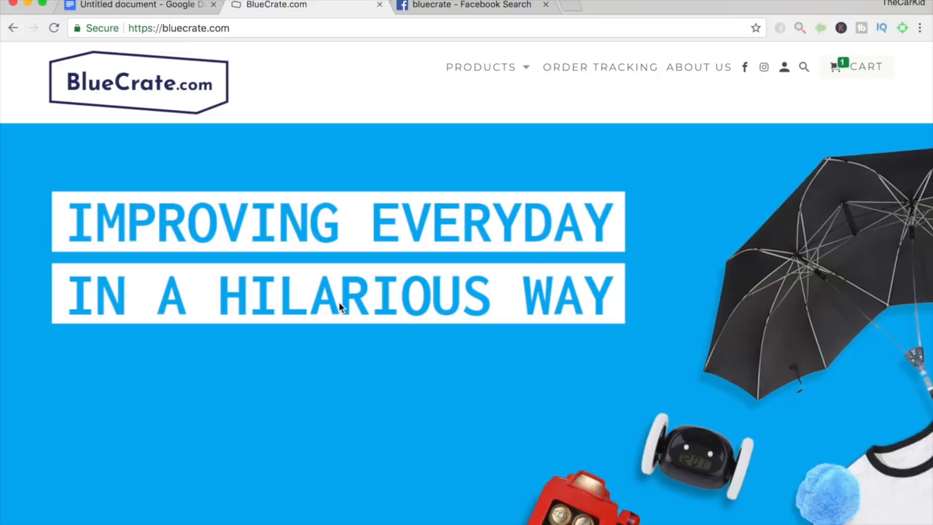
scroll("down", 3)
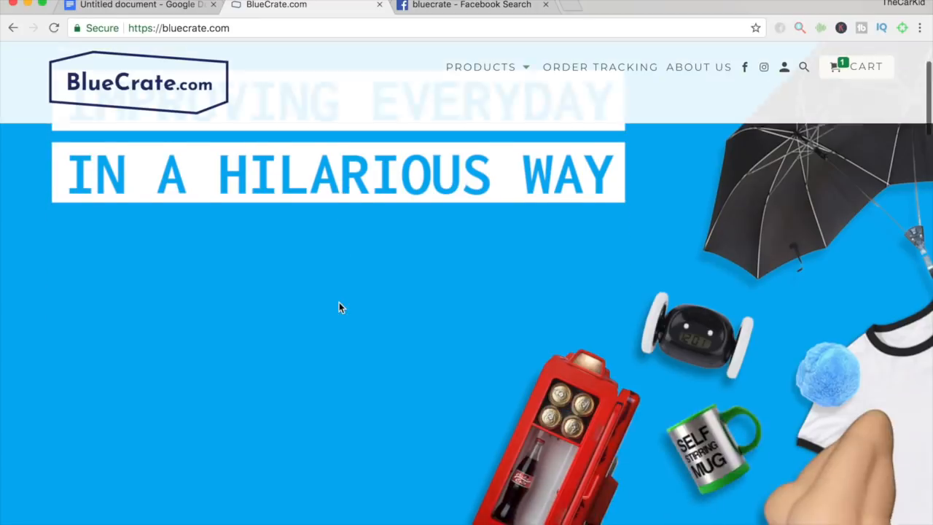
scroll("down", 3)
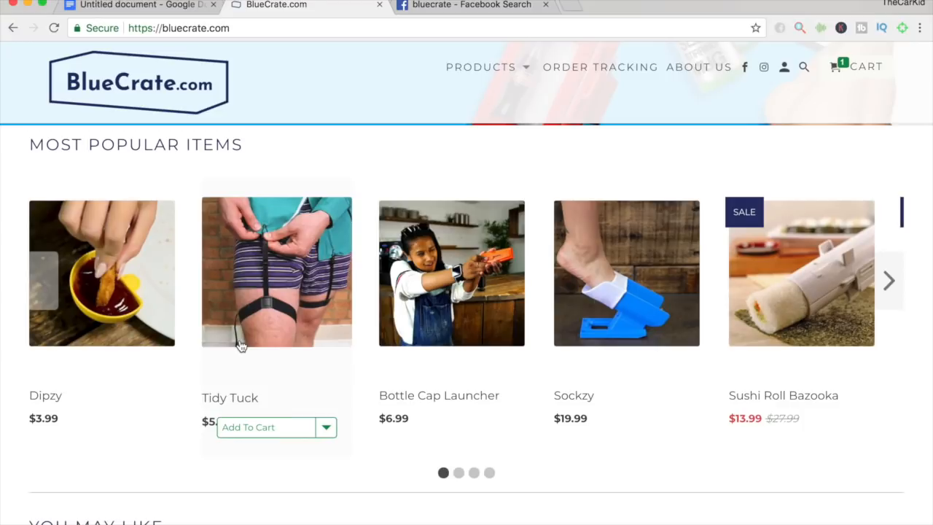
scroll("down", 3)
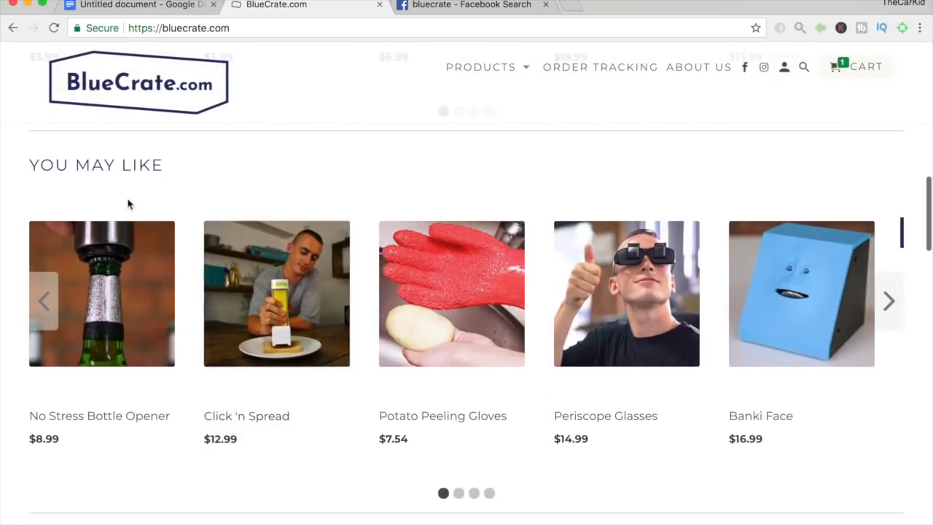
scroll("down", 3)
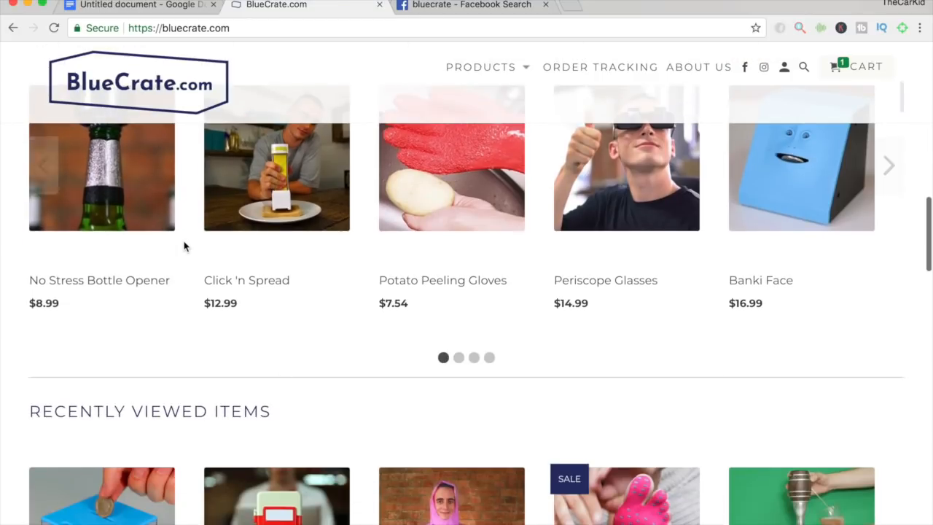
scroll("down", 3)
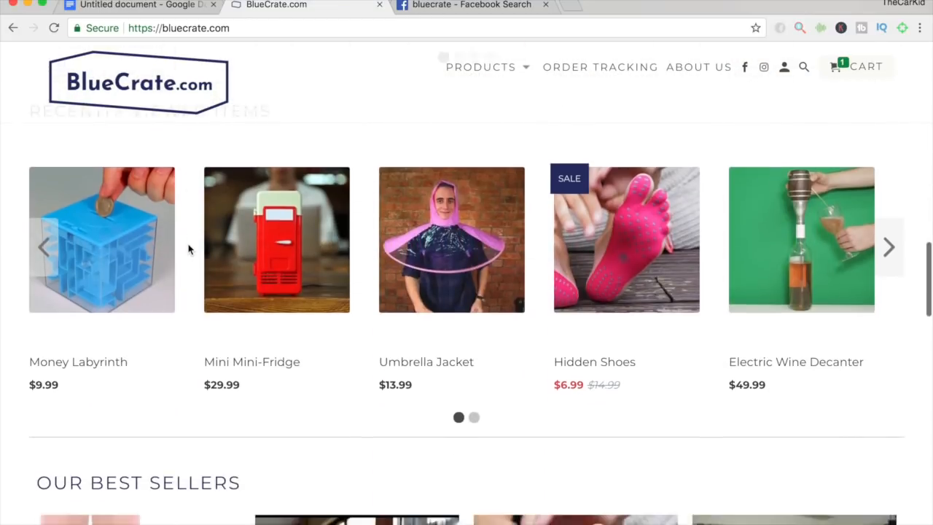
scroll("down", 3)
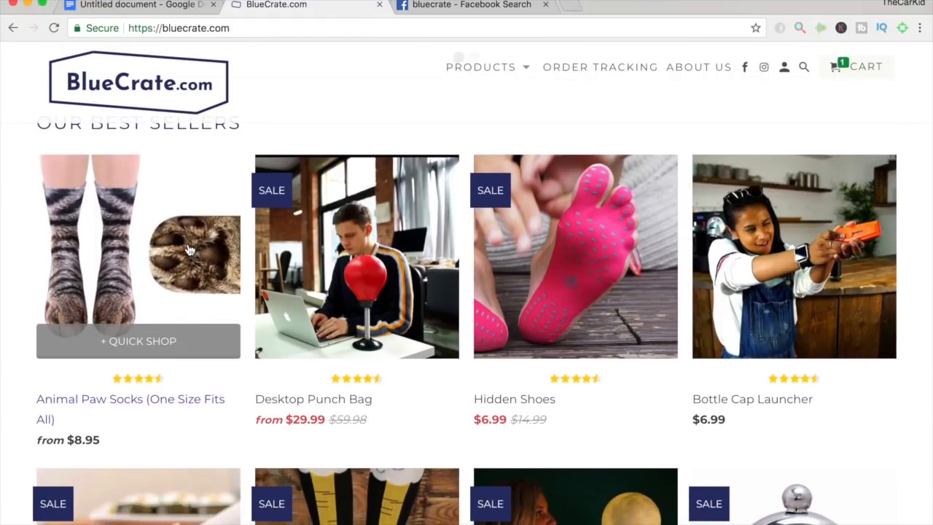
scroll("down", 3)
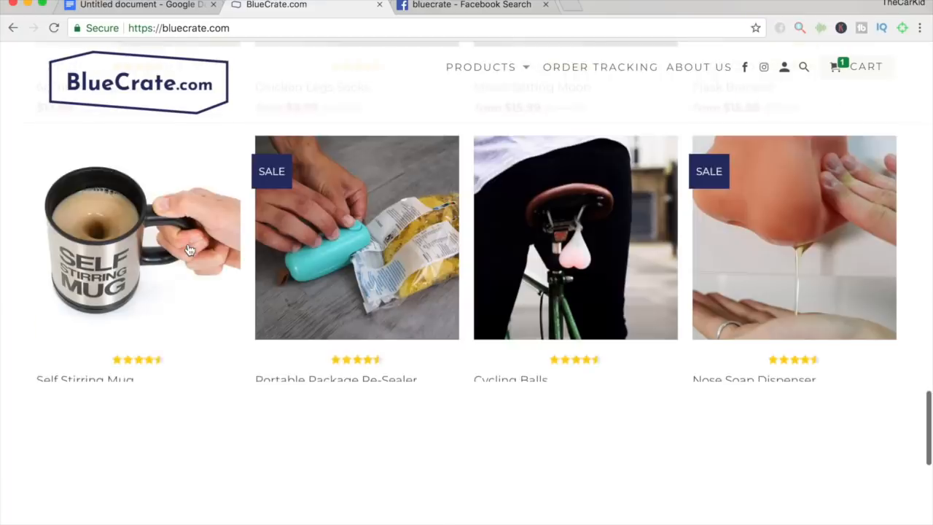
scroll("down", 3)
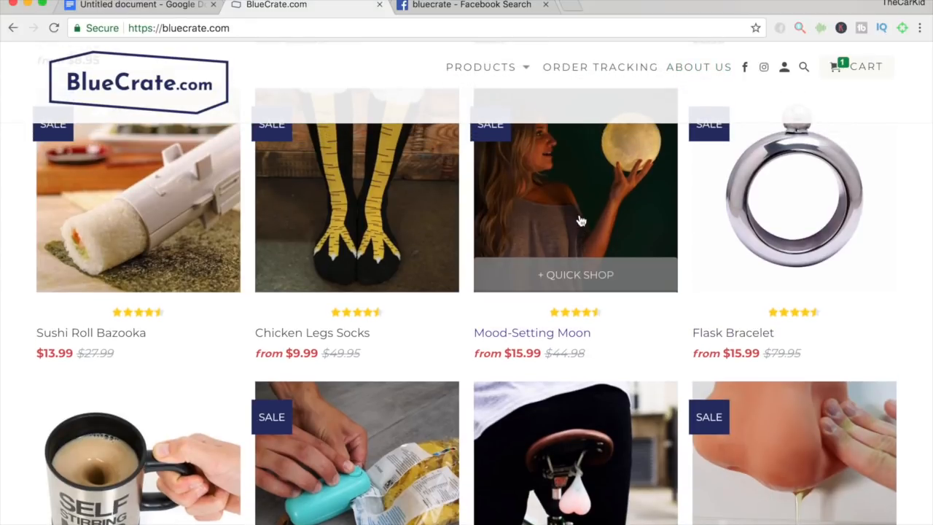
Open the Mood-Setting Moon product page after dismissing its link context menu
right_click(575, 223)
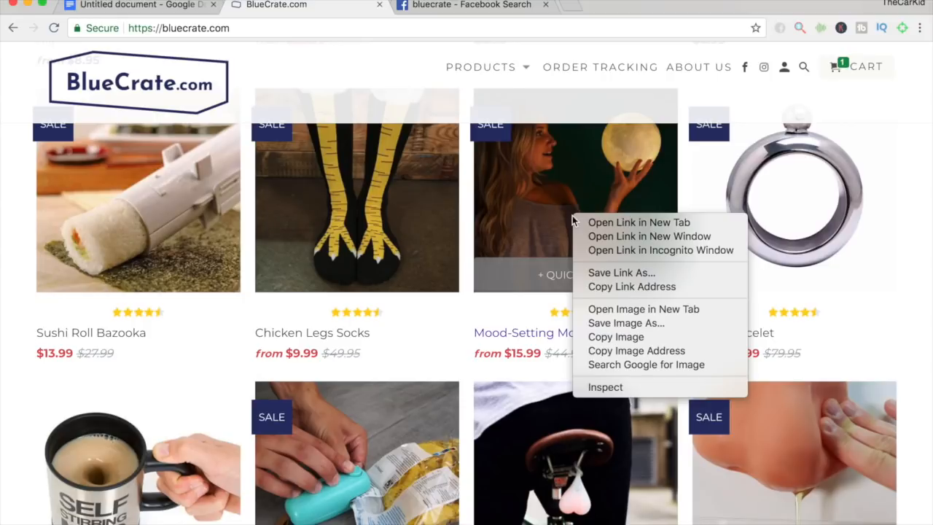
left_click(561, 230)
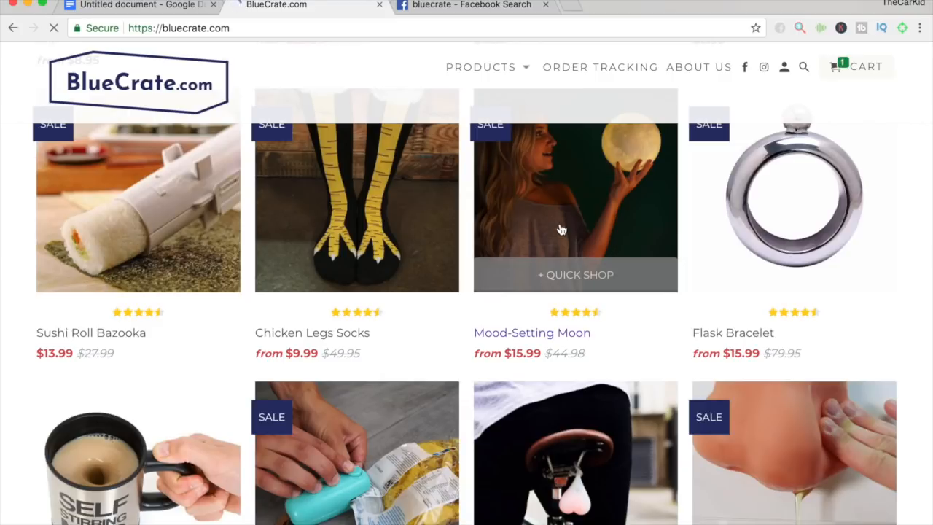
left_click(575, 190)
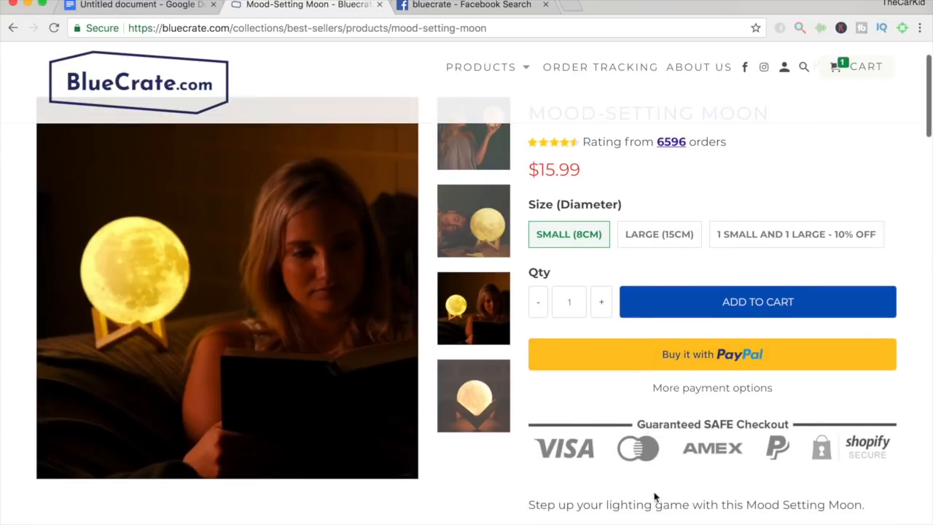
scroll("down", 3)
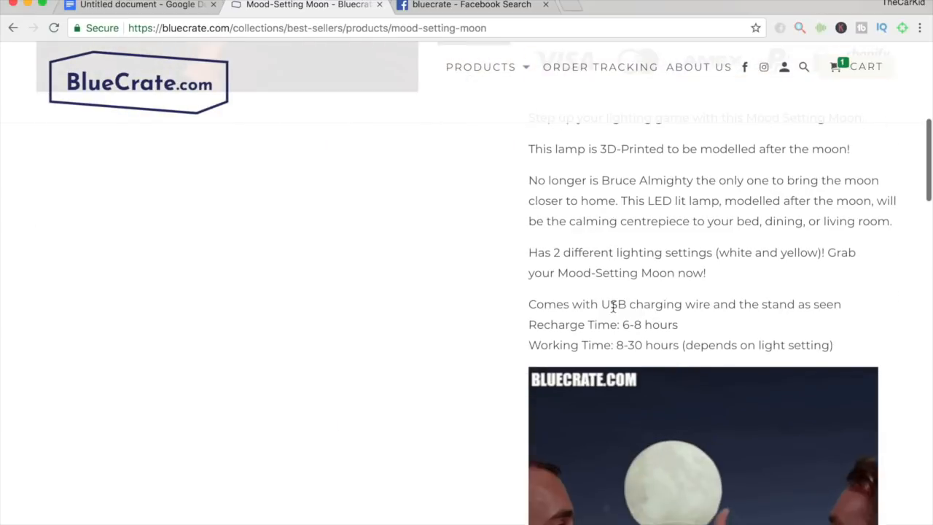
scroll("down", 3)
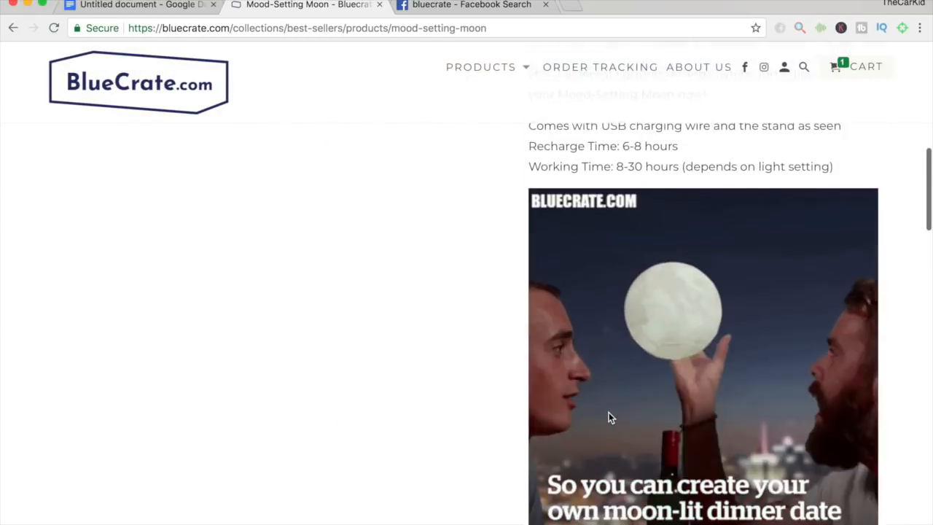
scroll("down", 3)
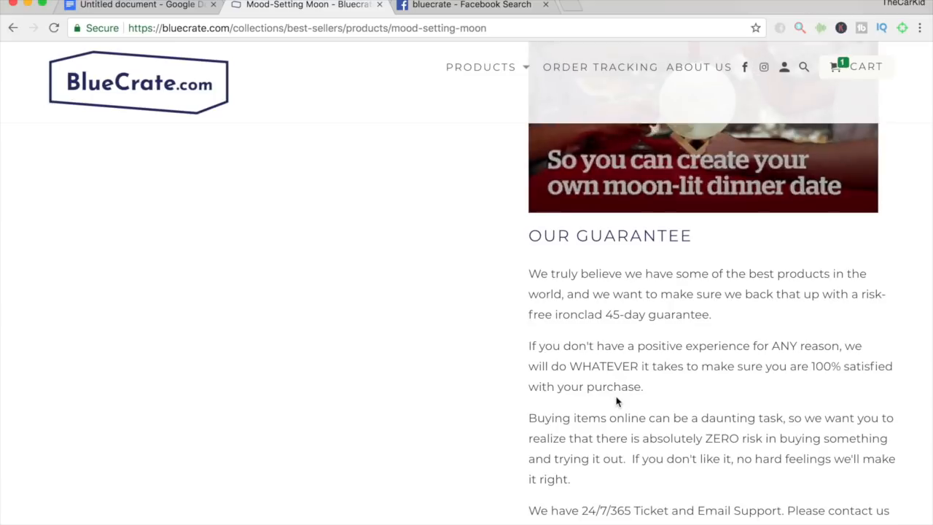
scroll("down", 3)
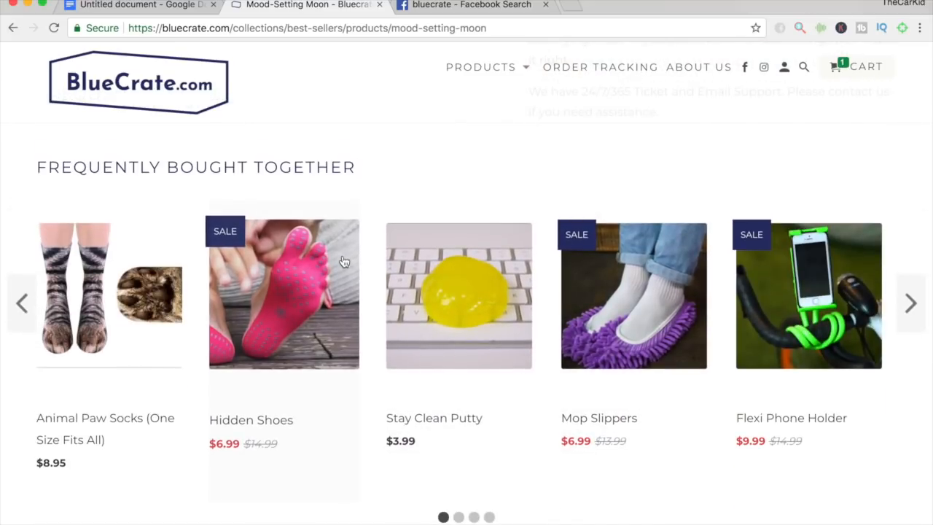
scroll("down", 3)
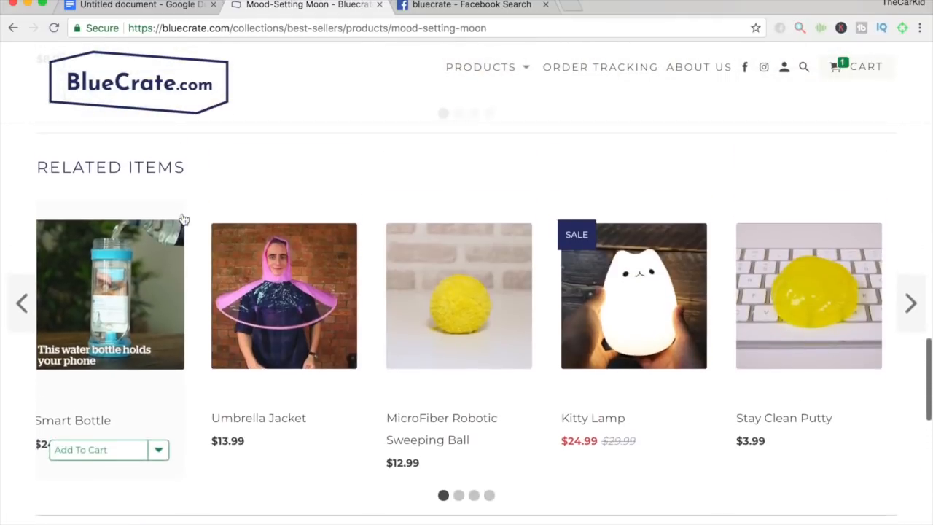
scroll("down", 3)
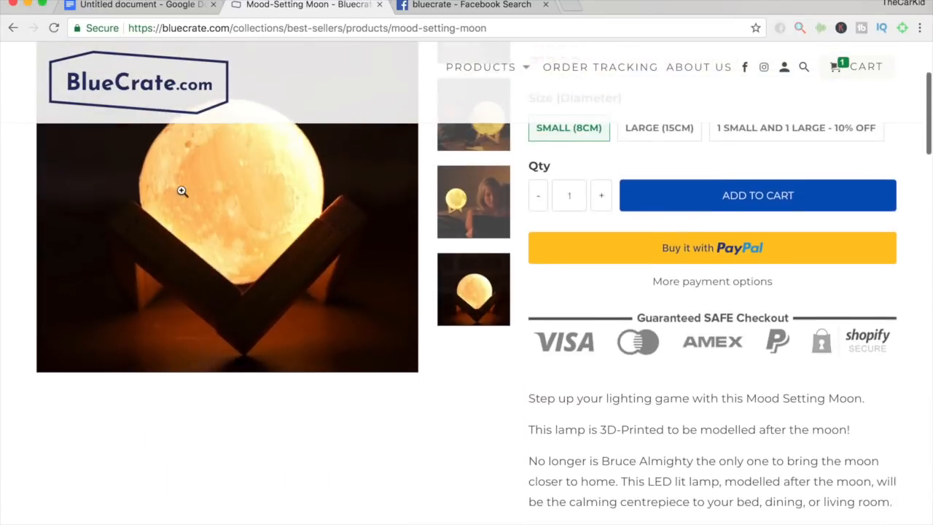
scroll("up", 3)
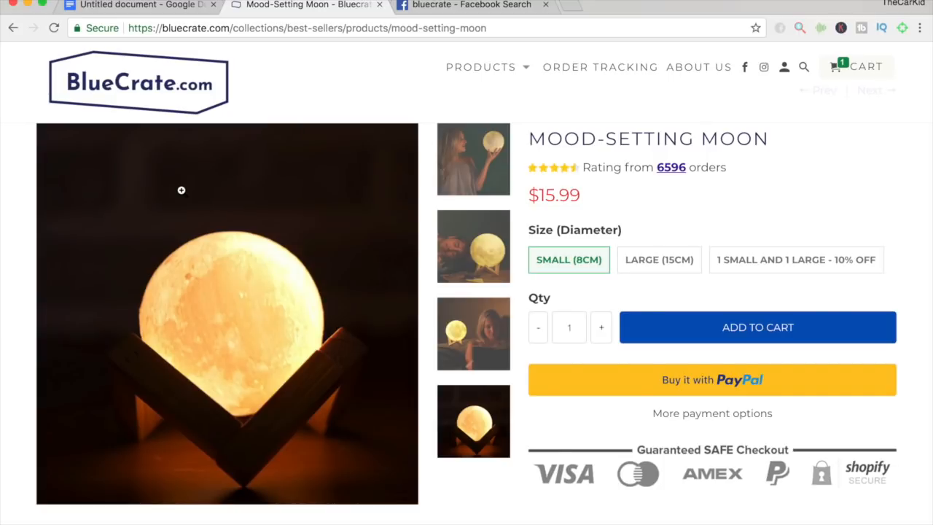
mouse_move(195, 134)
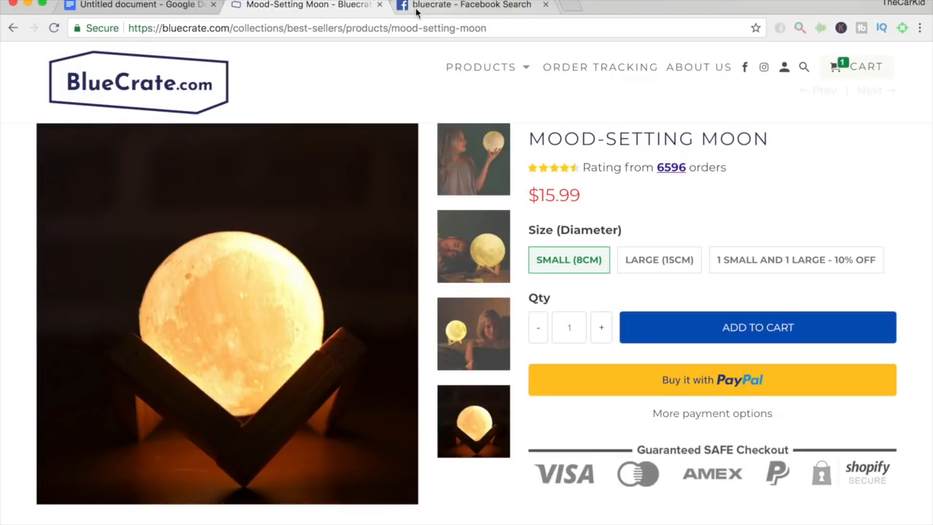
Scroll through Facebook 'bluecrate' post results from pages like MetDaan, VT and Fake Outrage
left_click(471, 5)
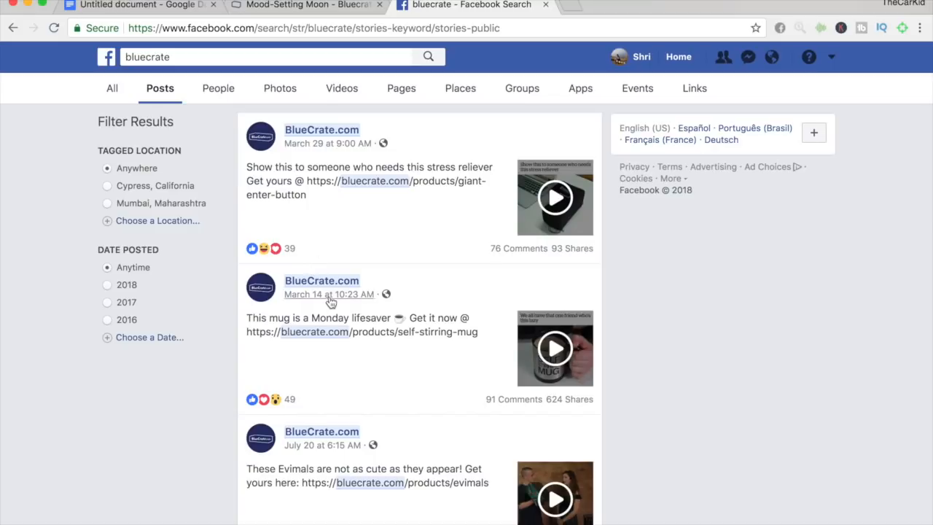
scroll("down", 3)
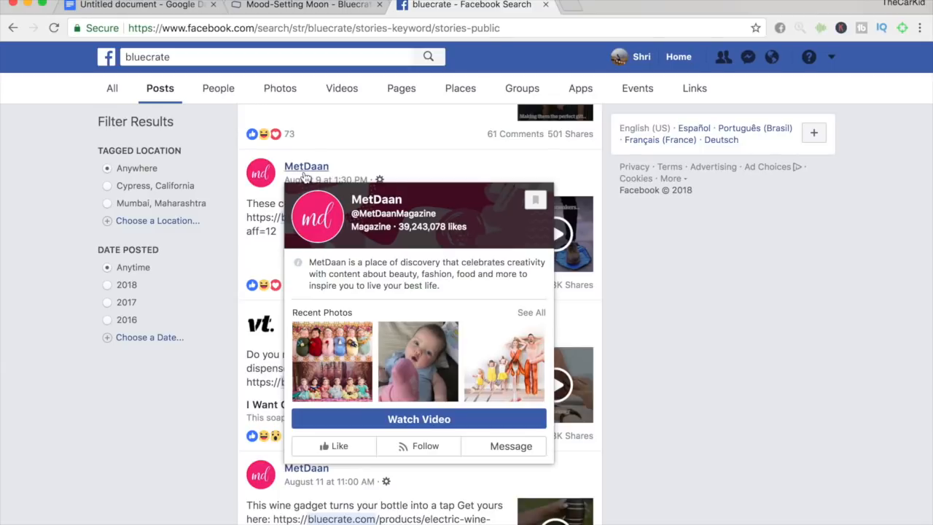
mouse_move(287, 258)
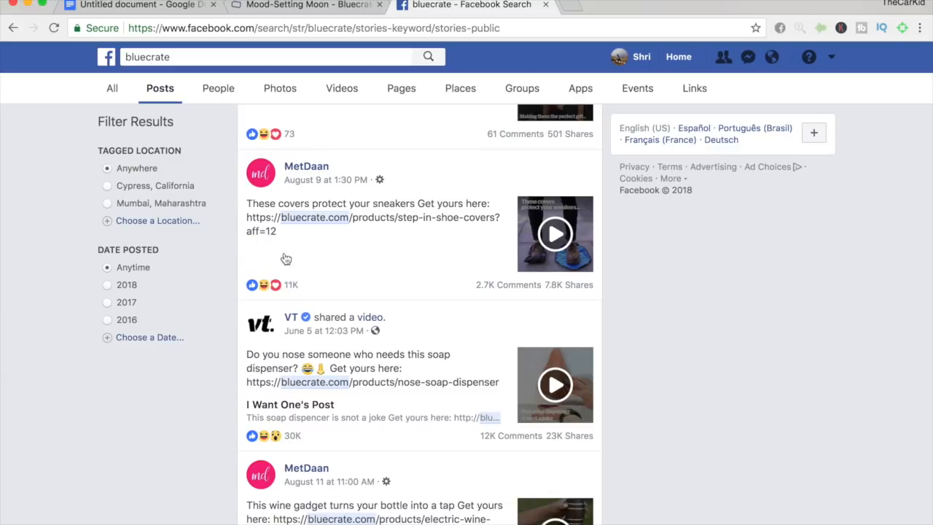
scroll("down", 3)
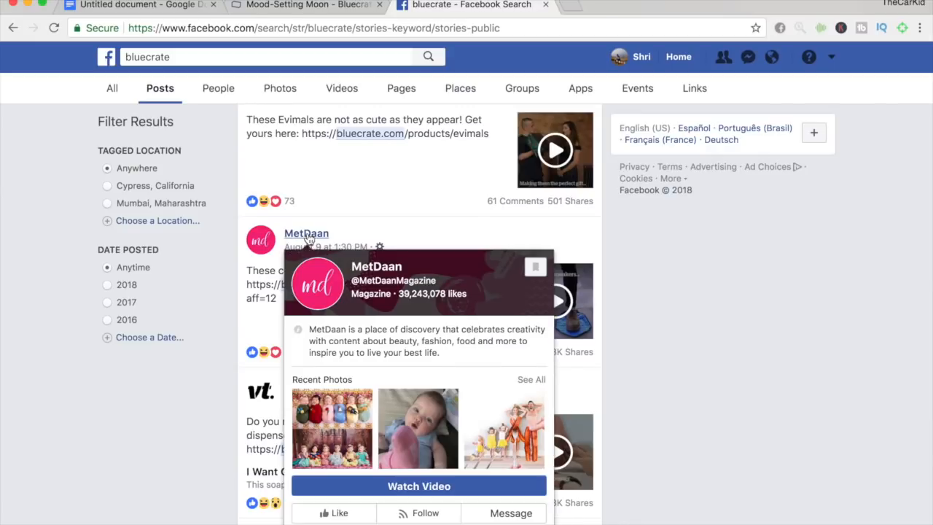
scroll("down", 3)
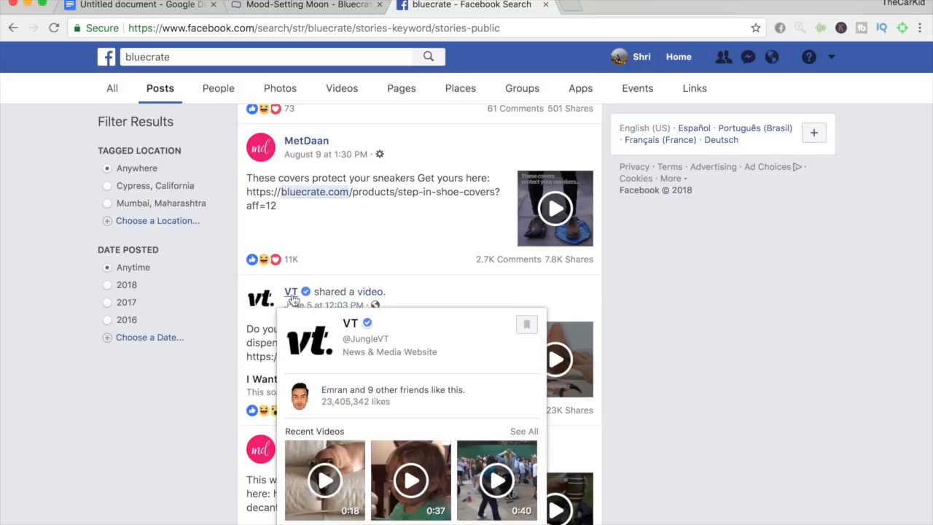
scroll("down", 3)
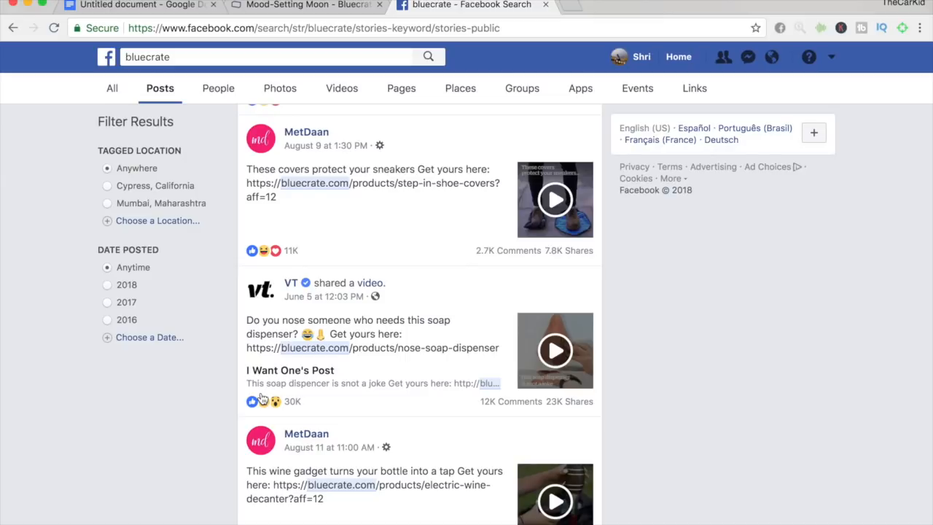
scroll("down", 3)
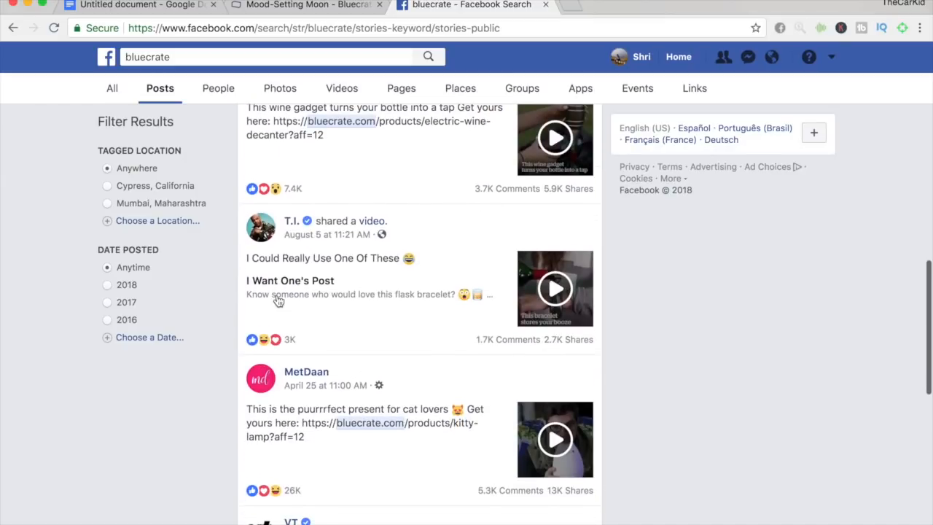
mouse_move(291, 220)
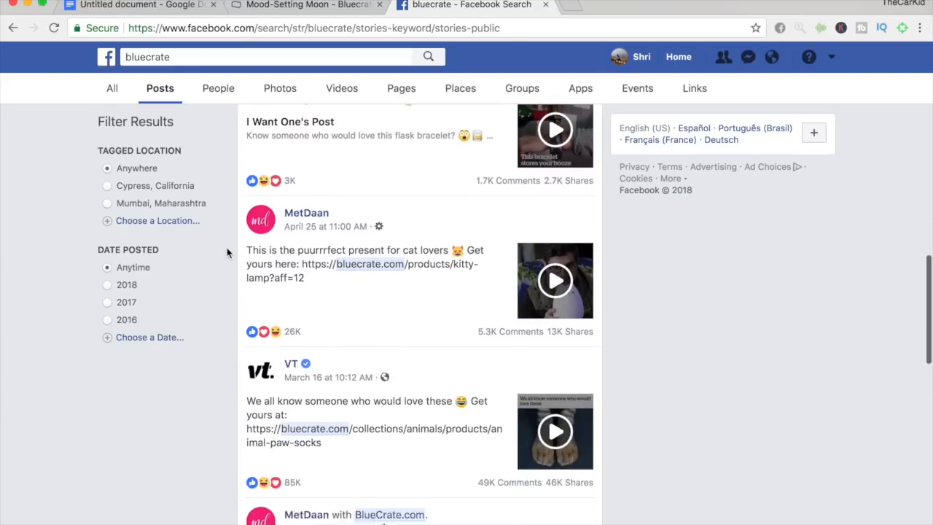
scroll("down", 3)
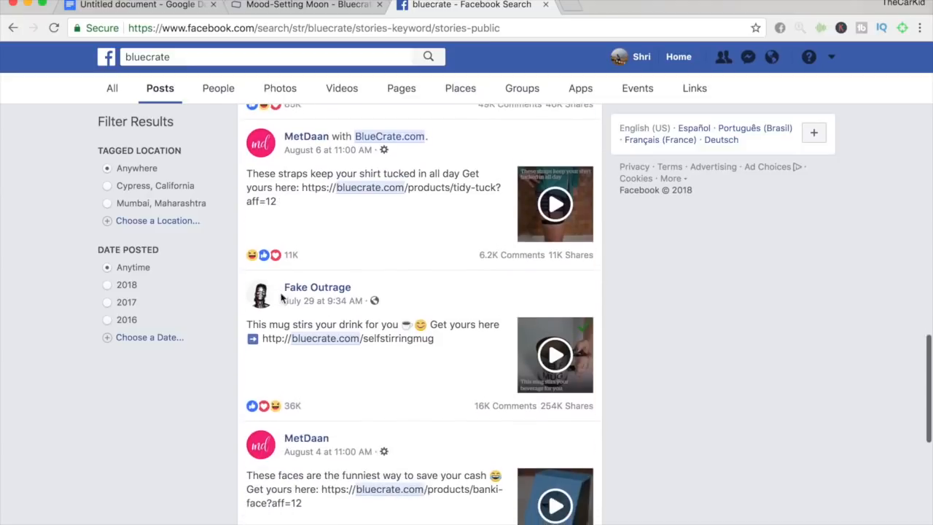
scroll("down", 3)
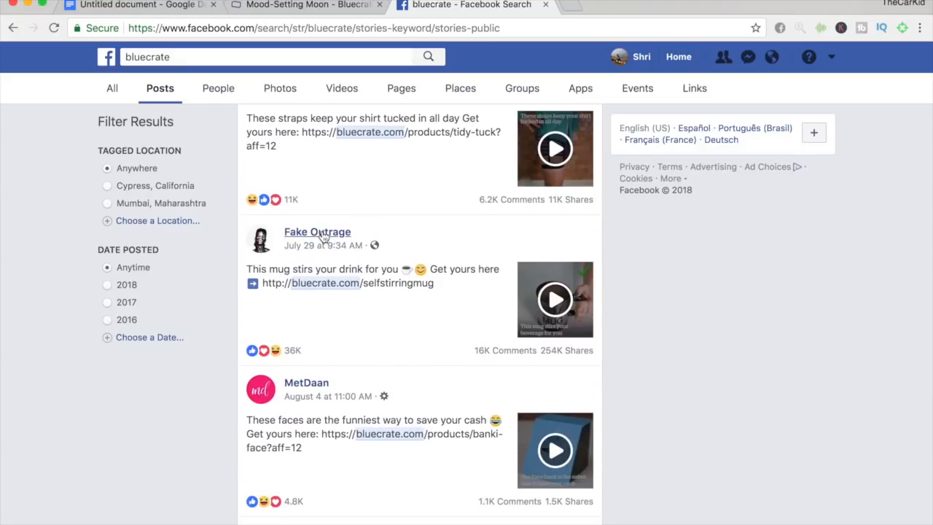
mouse_move(317, 232)
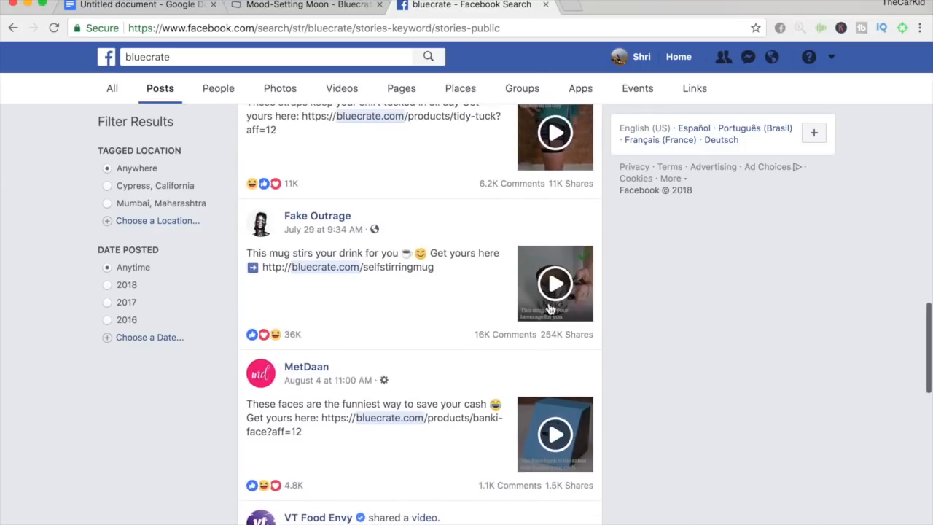
scroll("down", 3)
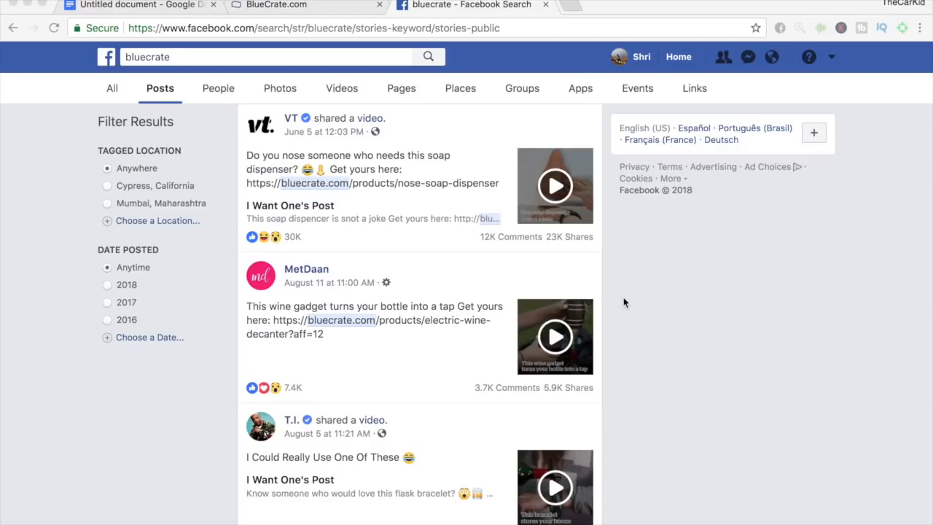
mouse_move(460, 253)
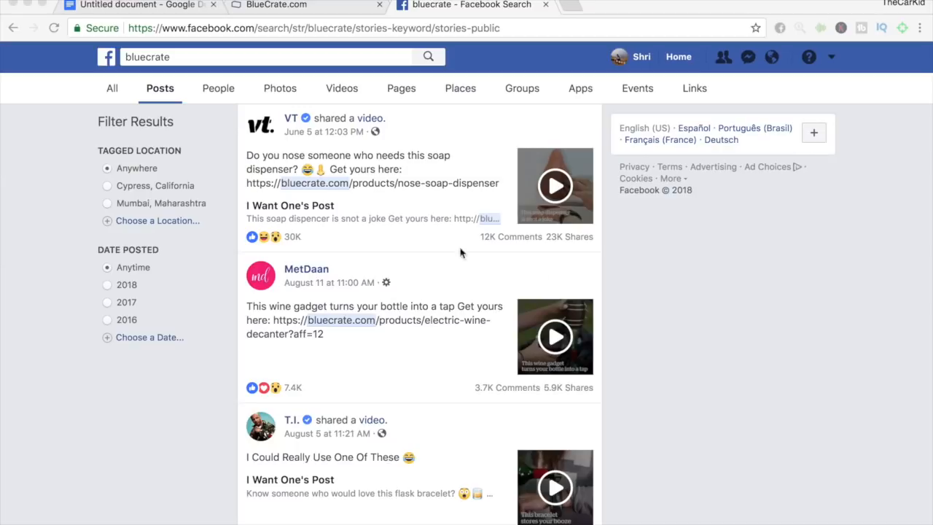
mouse_move(474, 272)
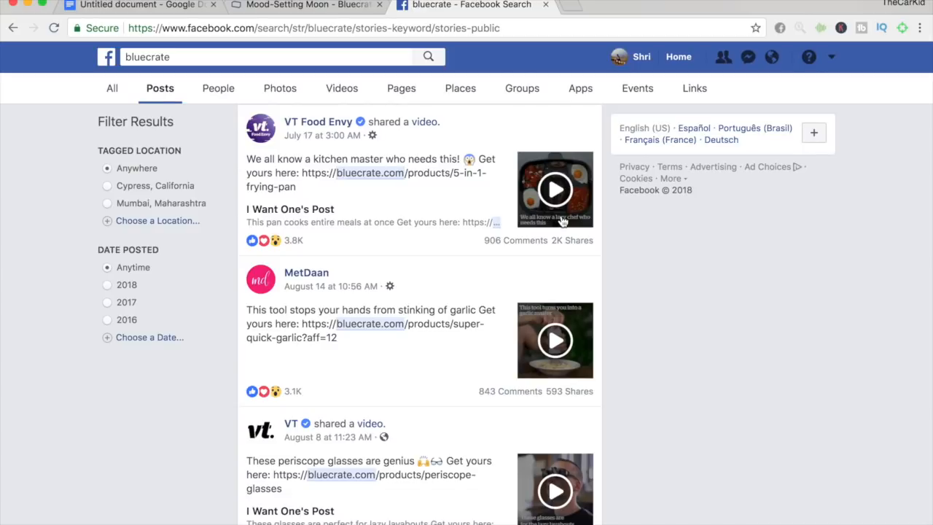
Scroll through more bluecrate influencer posts, then return to the Google Docs research notes
scroll("down", 3)
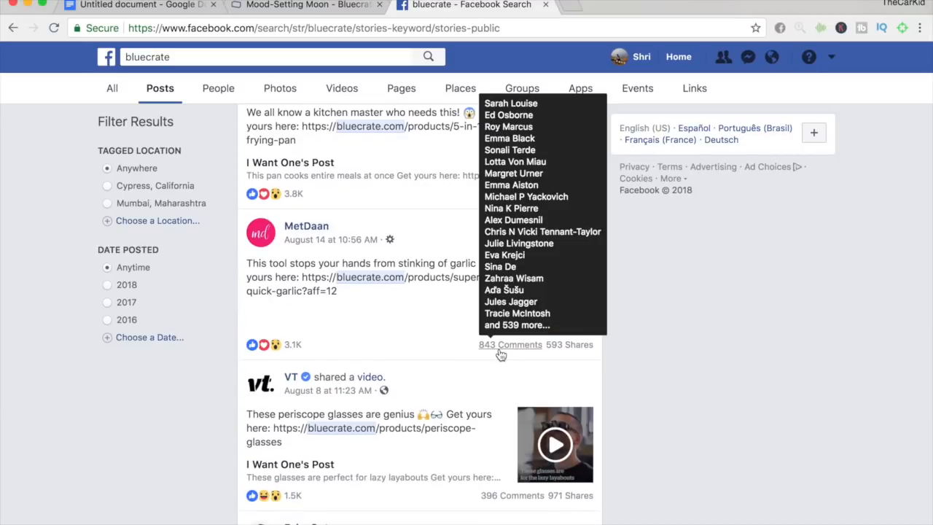
scroll("down", 3)
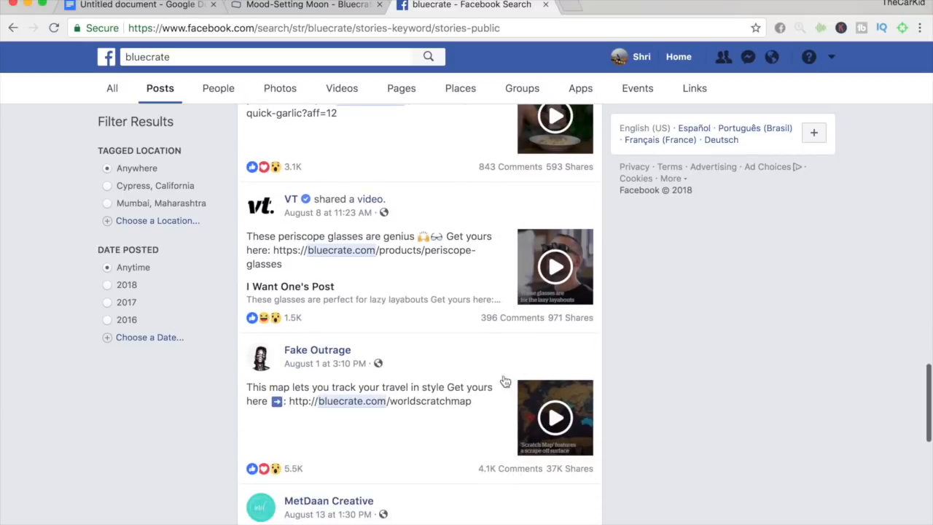
scroll("down", 3)
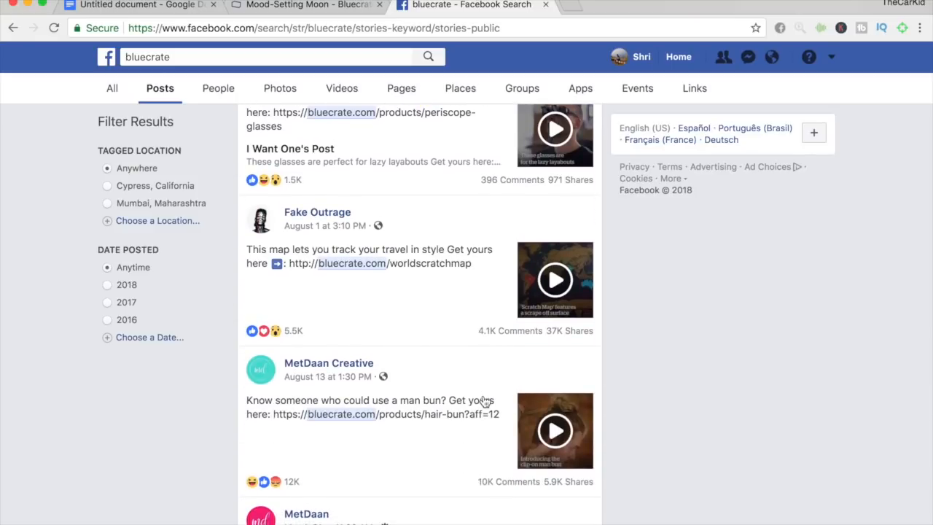
mouse_move(339, 337)
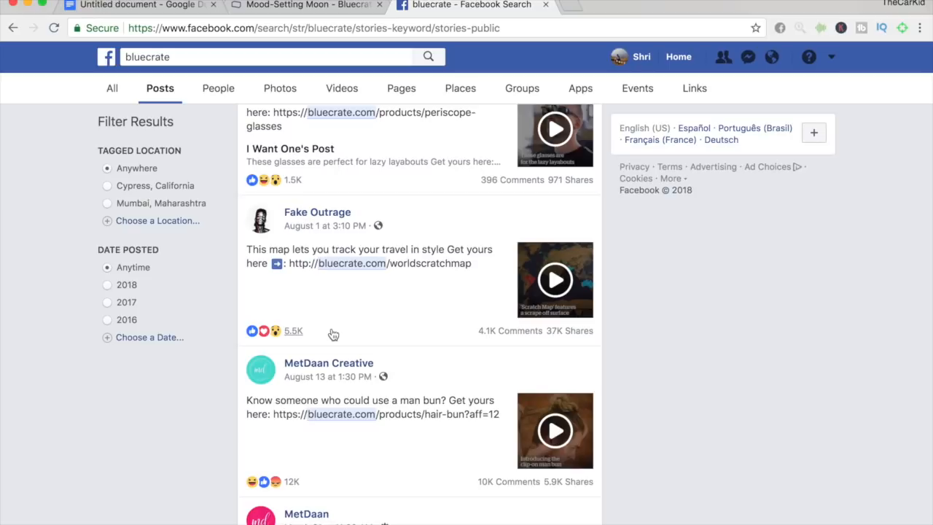
scroll("down", 3)
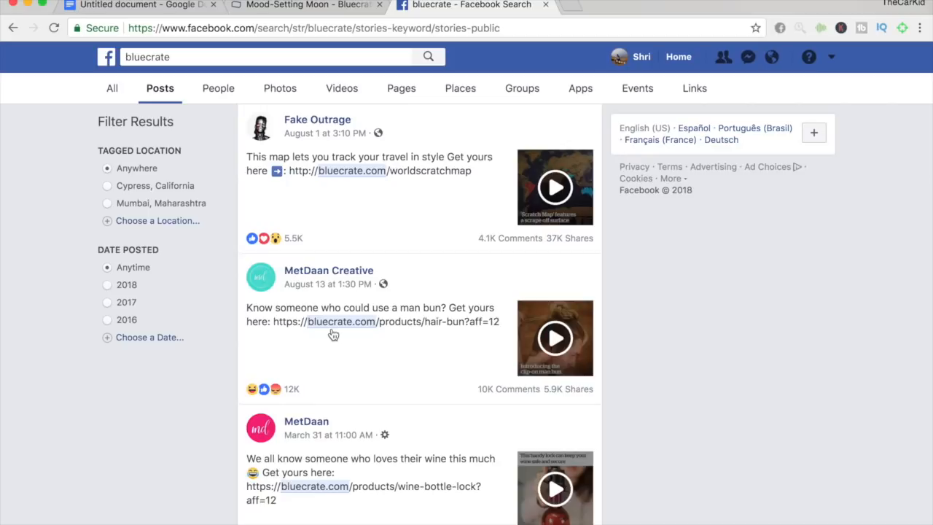
mouse_move(182, 24)
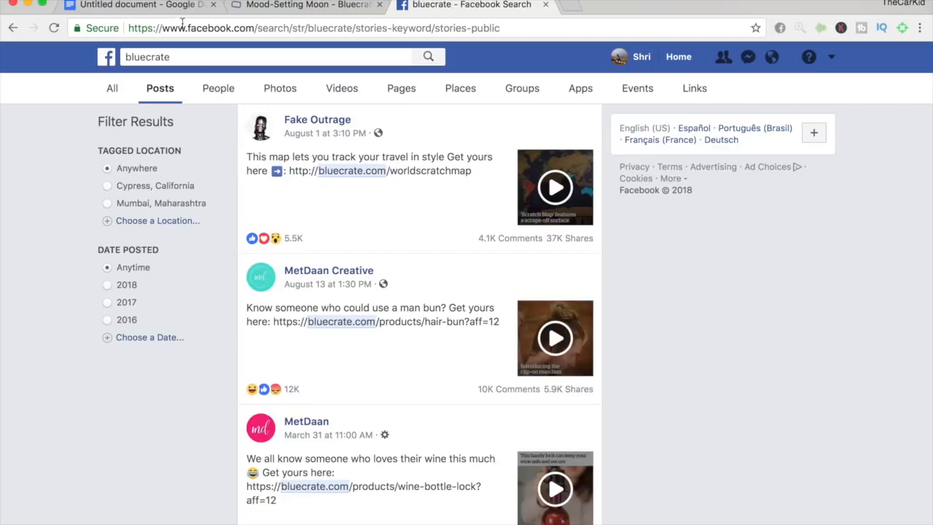
left_click(138, 5)
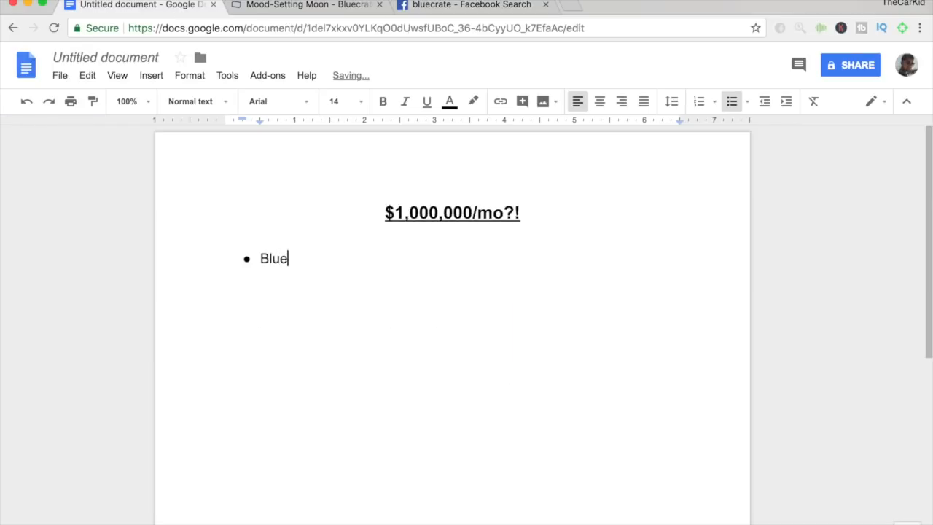
Complete the first bullet: 'Bluecrate advertises on Facebook influencers'
type("crate")
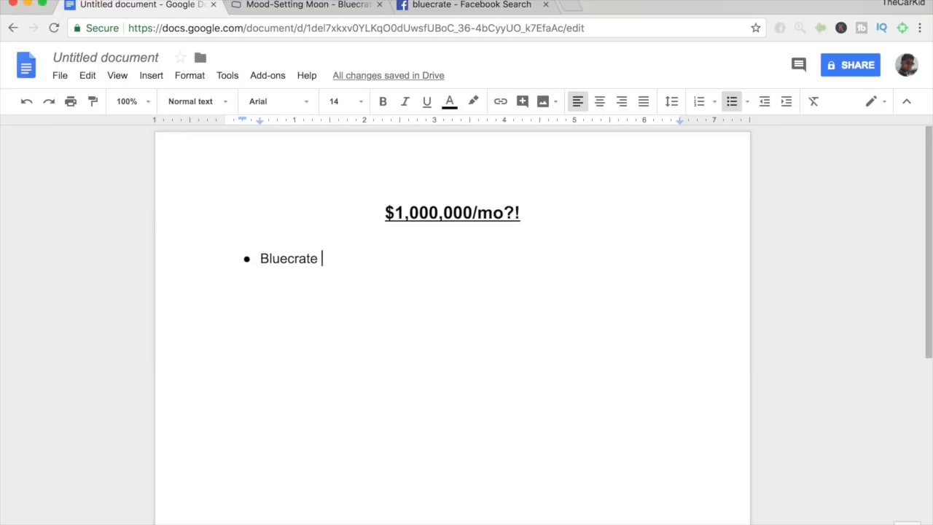
type("advertises on")
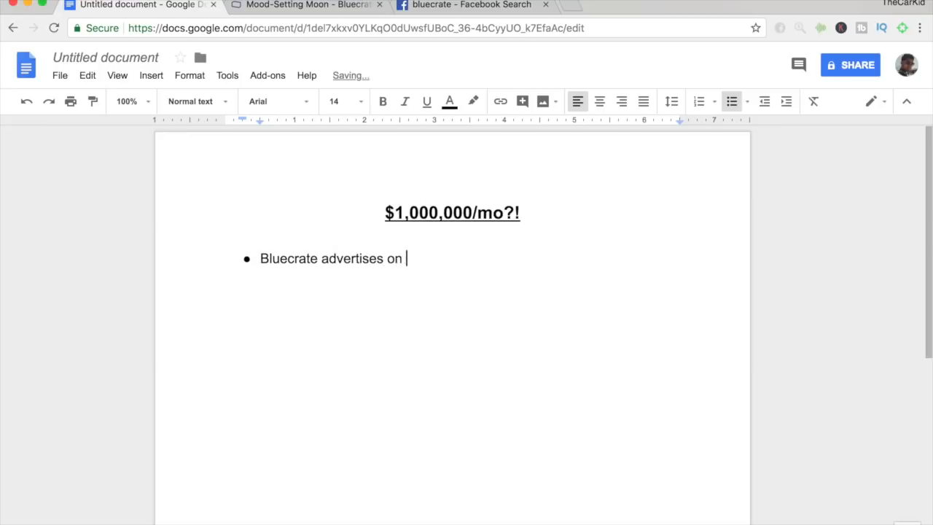
type("Facebook influence")
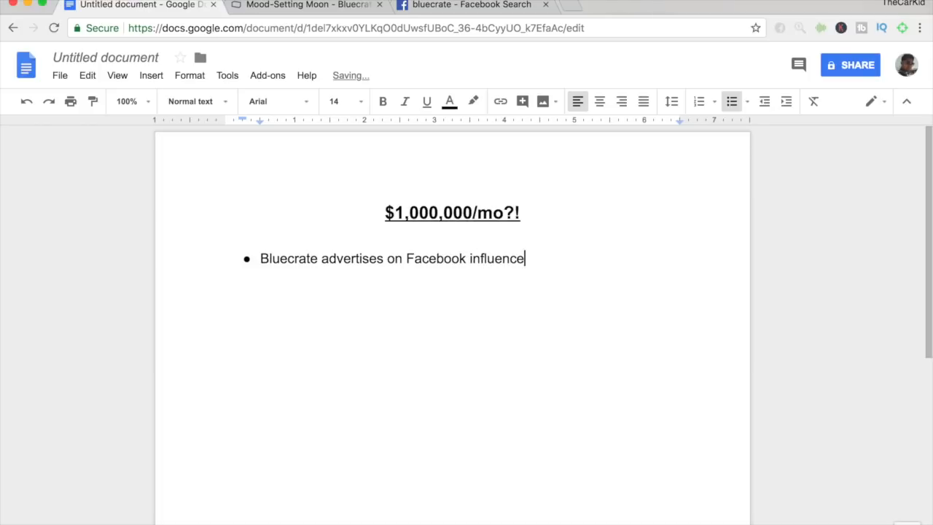
type("rs")
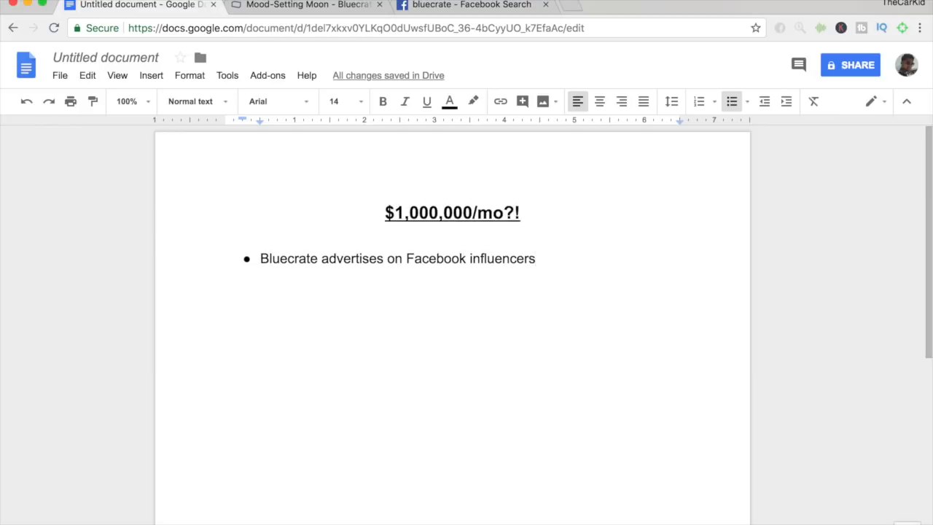
Add a second bullet: 'Website is simple yet very professional'
left_click(536, 258)
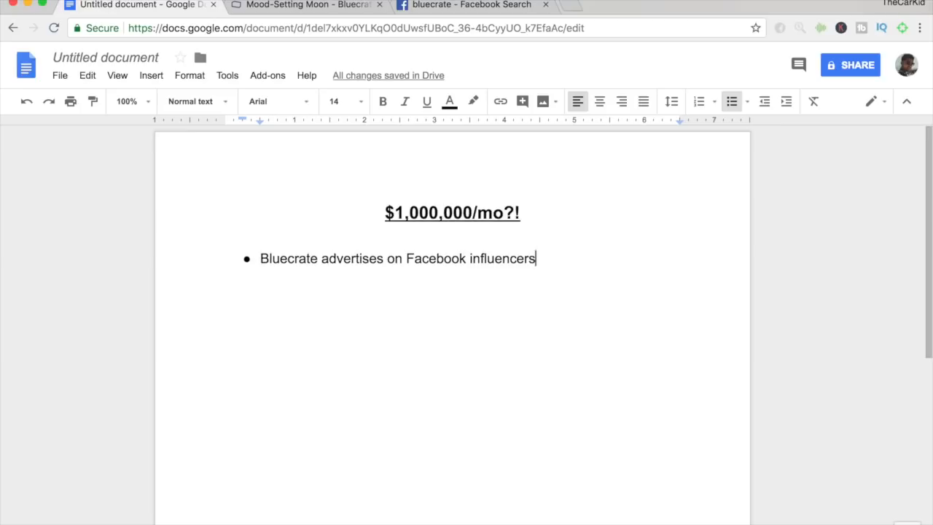
type("Website")
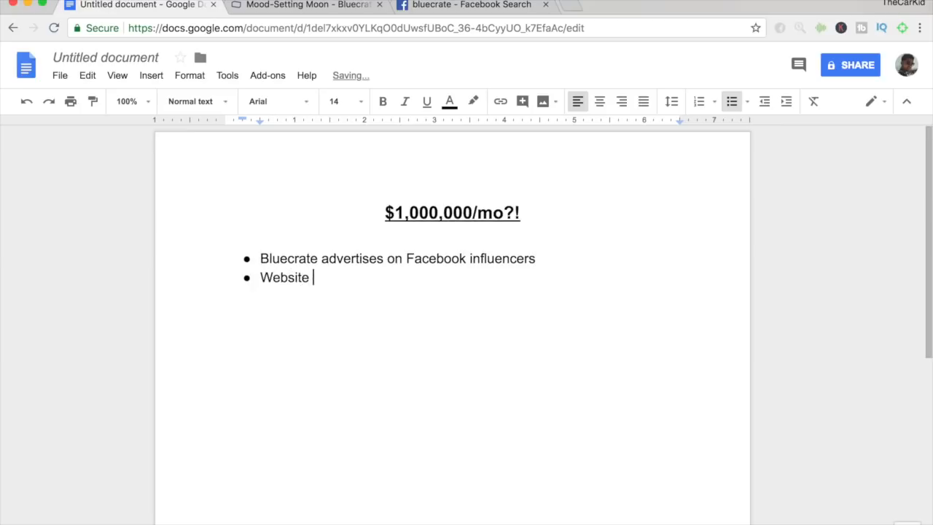
type("is simple yet ve")
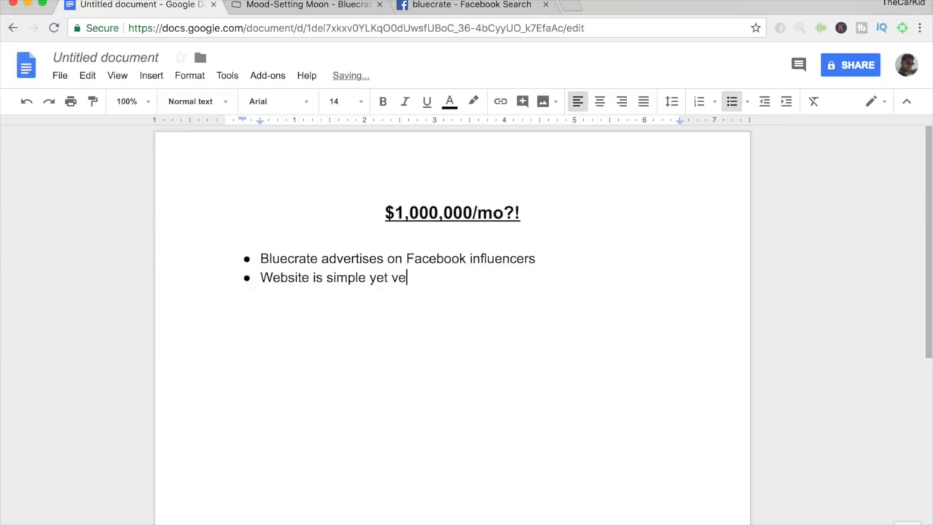
type("ry professional")
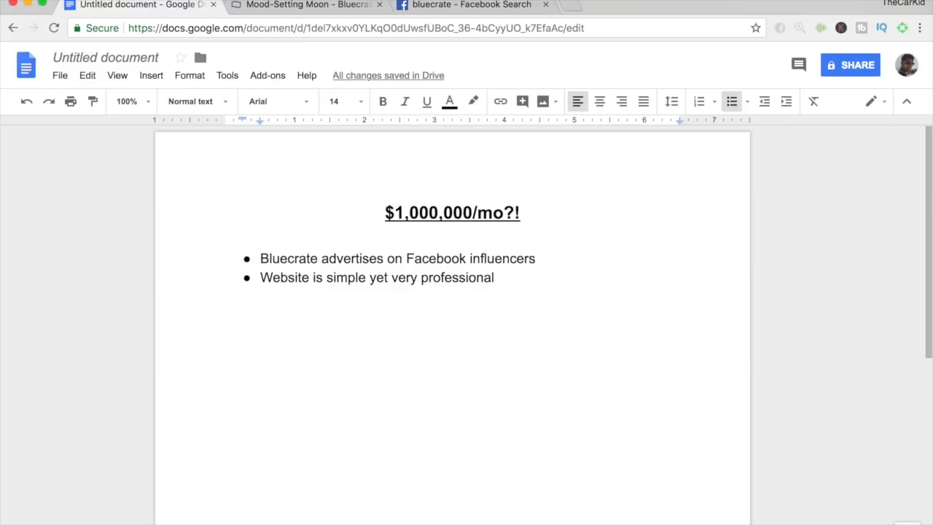
mouse_move(492, 279)
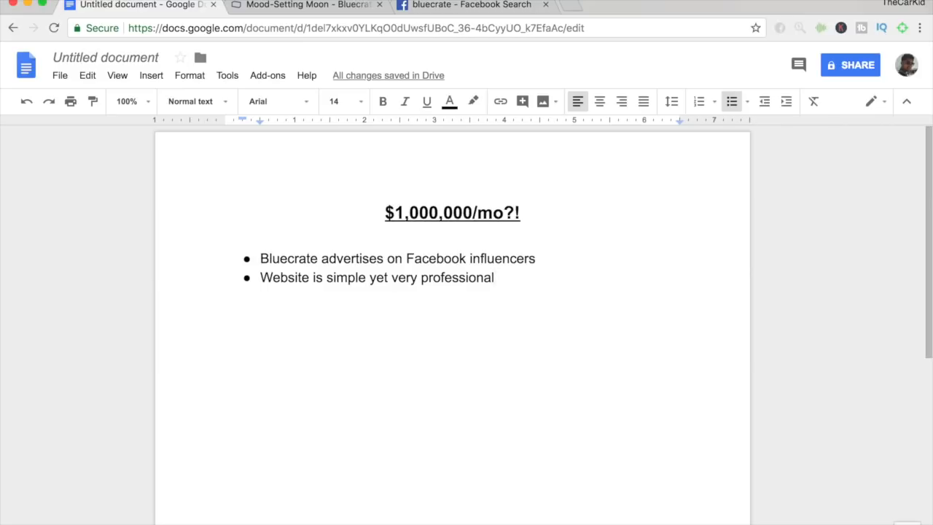